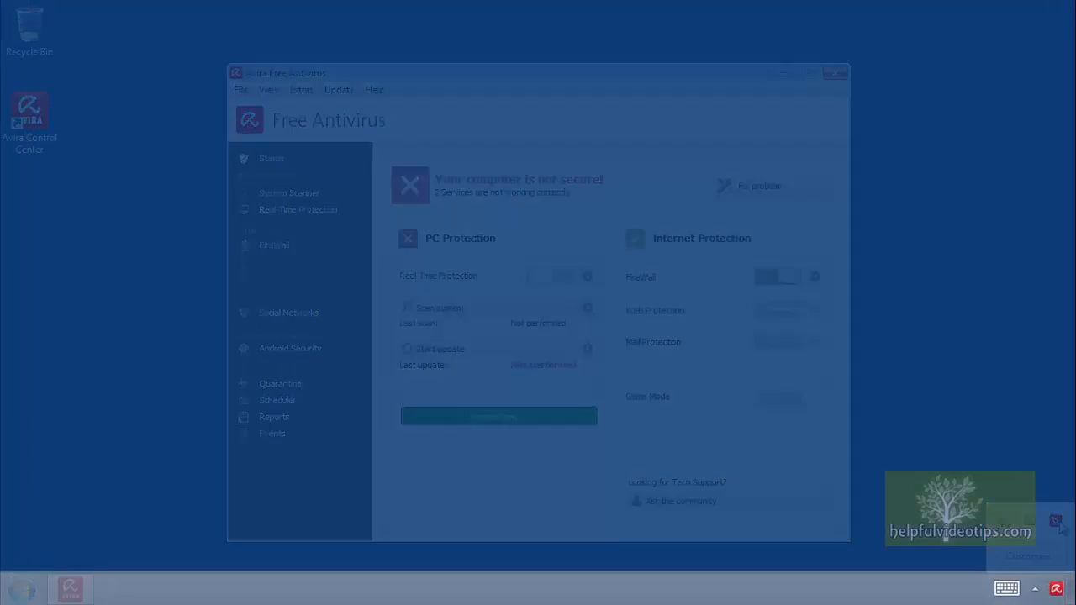
# Bring up the Free Antivirus main window from the Avira launcher, showing the not-secure status
pyautogui.click(1048, 588)
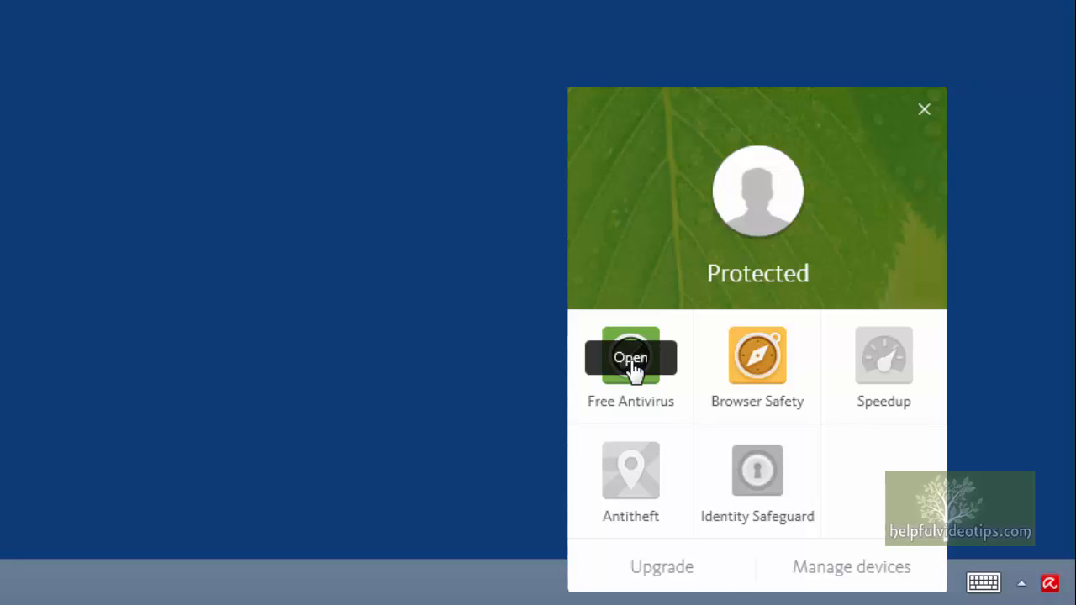
pyautogui.click(630, 357)
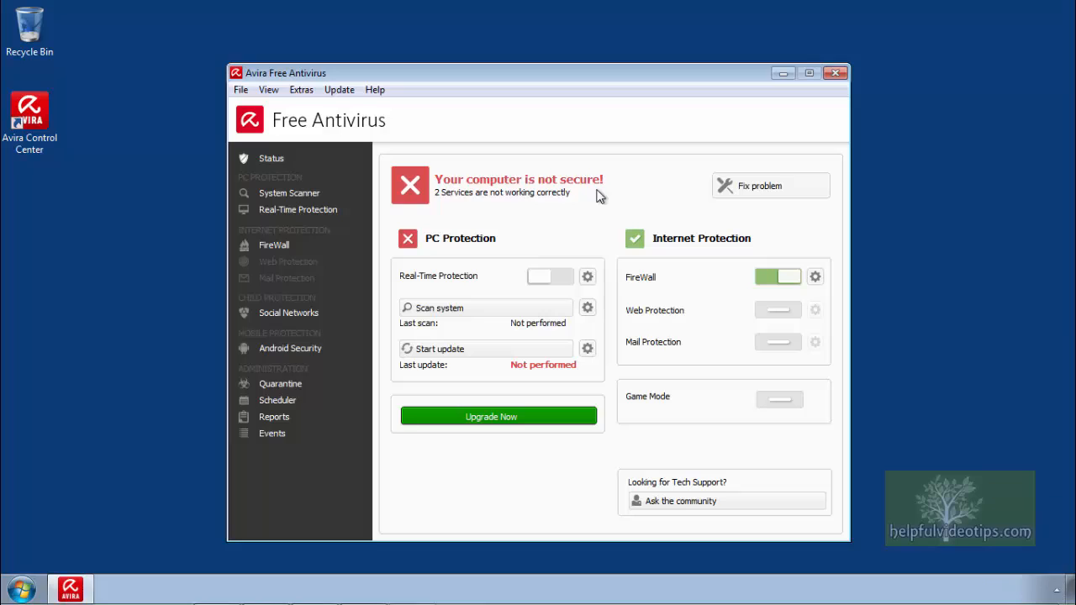
pyautogui.moveTo(585, 198)
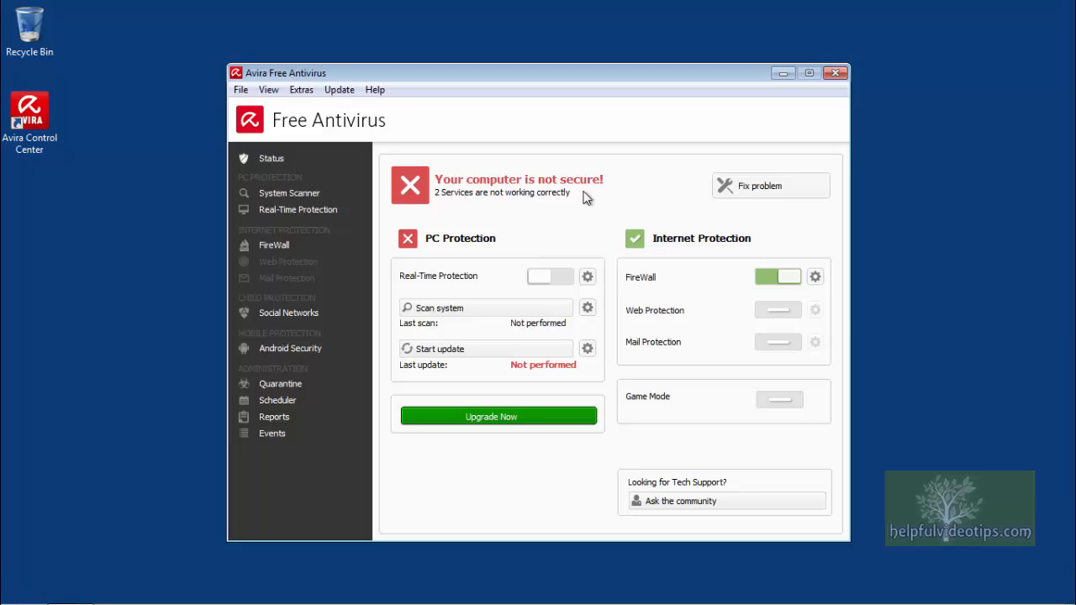
# Fix the reported problems: enable real-time protection and run the definitions update until secure
pyautogui.click(758, 185)
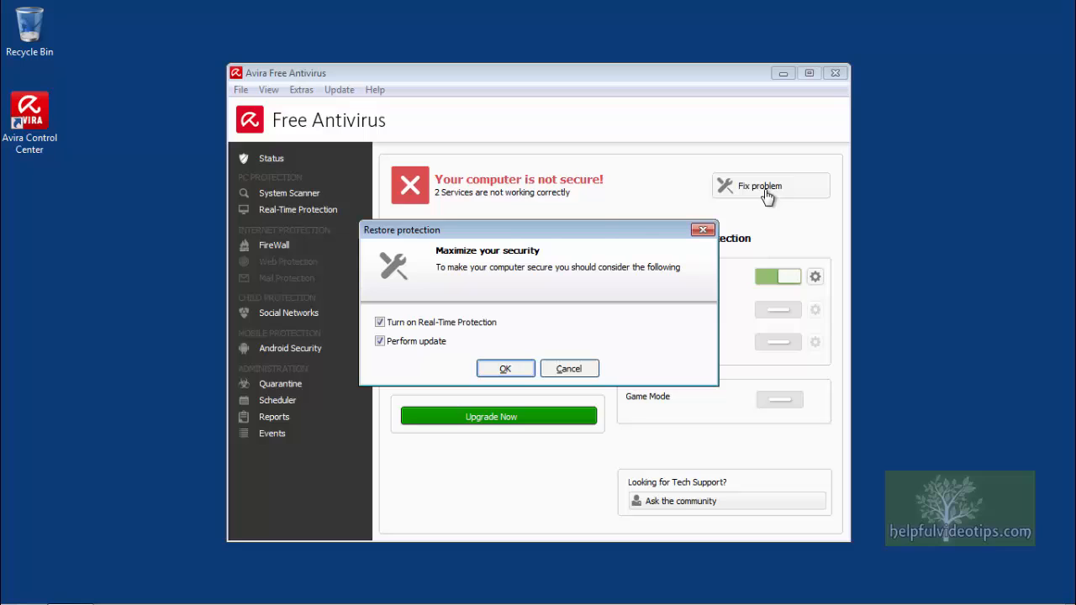
pyautogui.moveTo(380, 342)
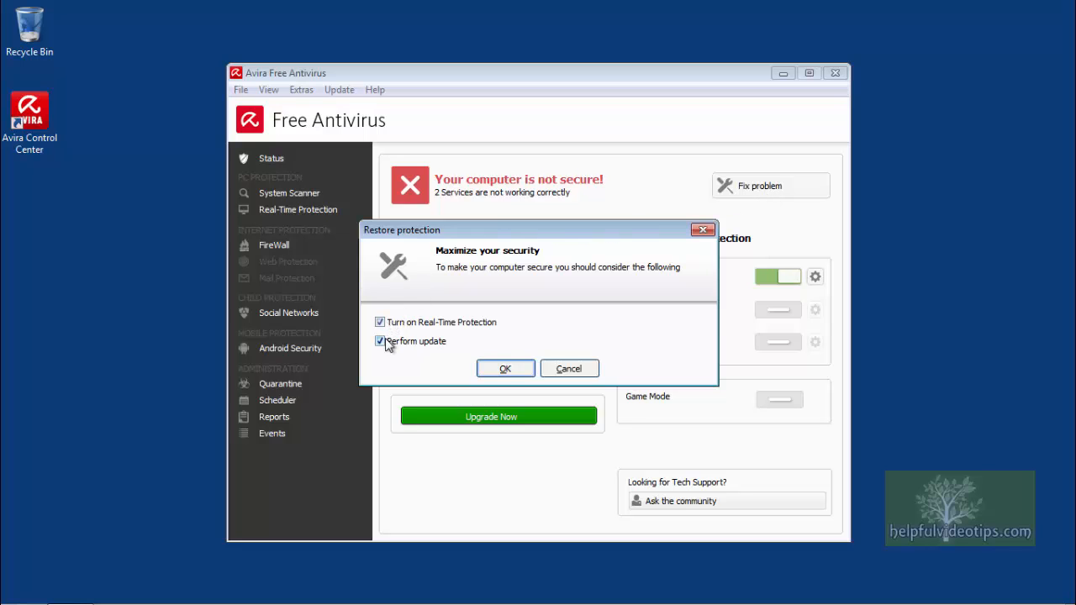
pyautogui.click(504, 368)
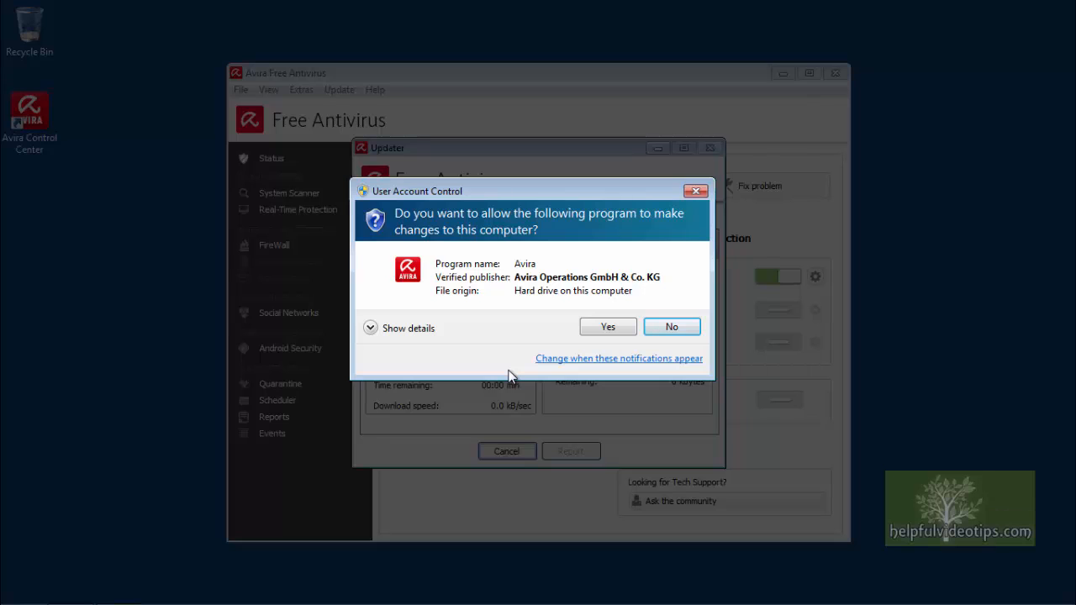
pyautogui.click(607, 326)
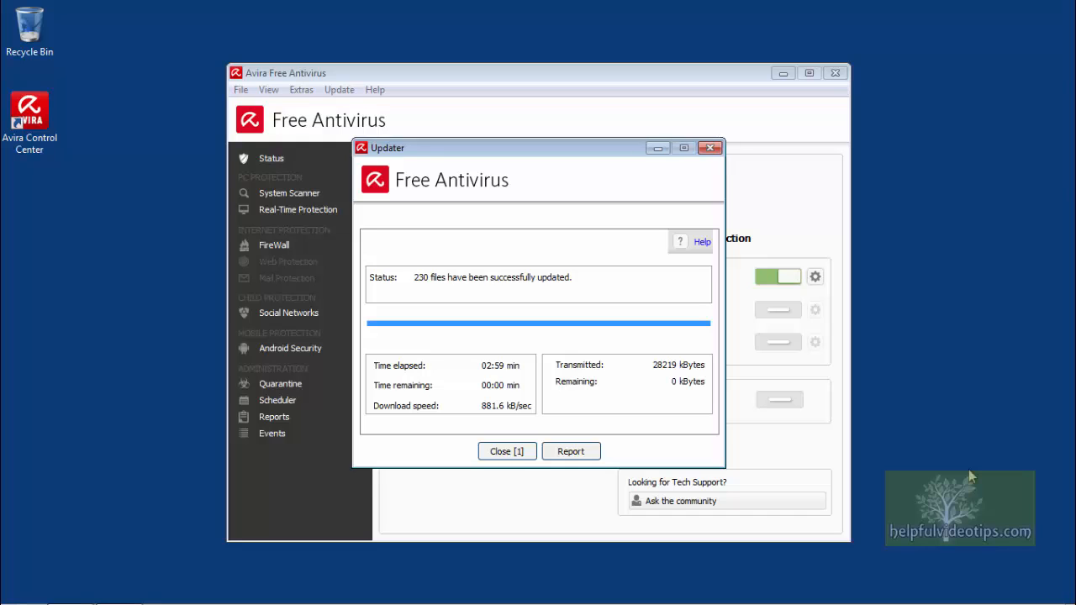
pyautogui.click(505, 451)
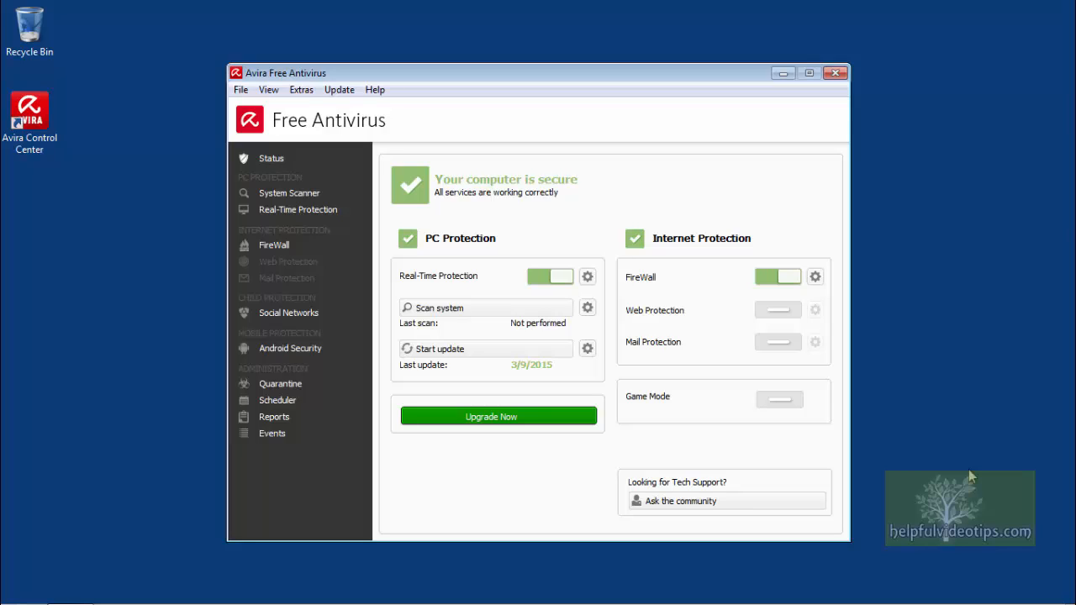
pyautogui.moveTo(525, 379)
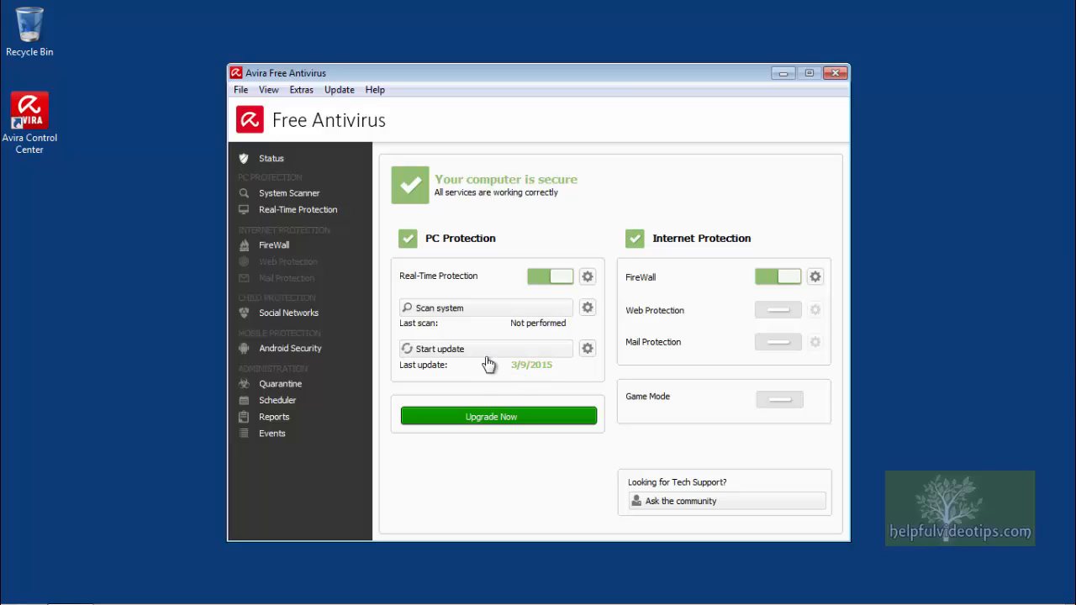
pyautogui.moveTo(474, 352)
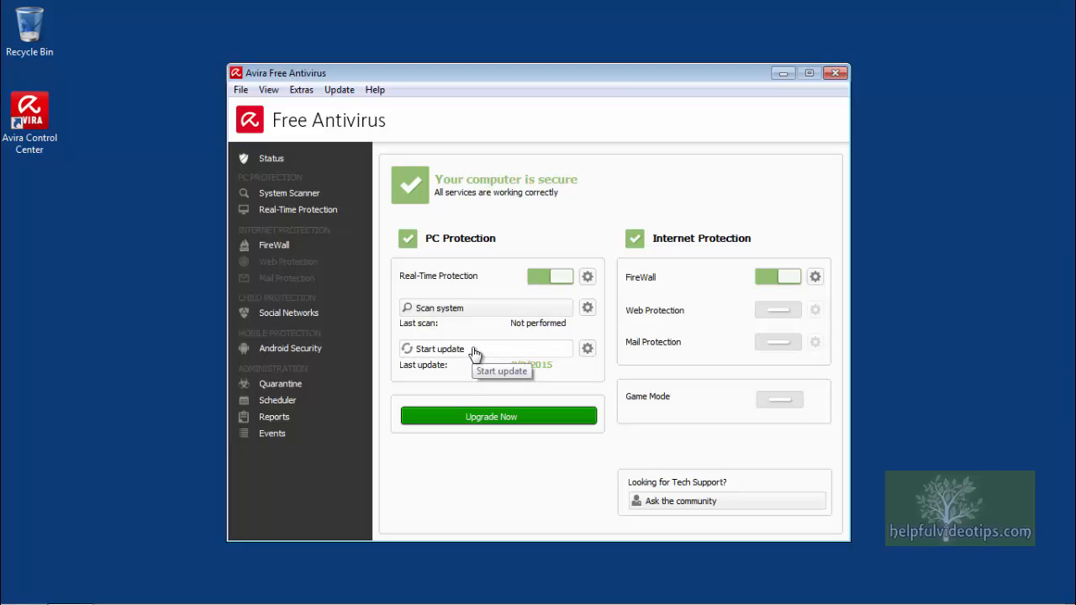
pyautogui.moveTo(519, 379)
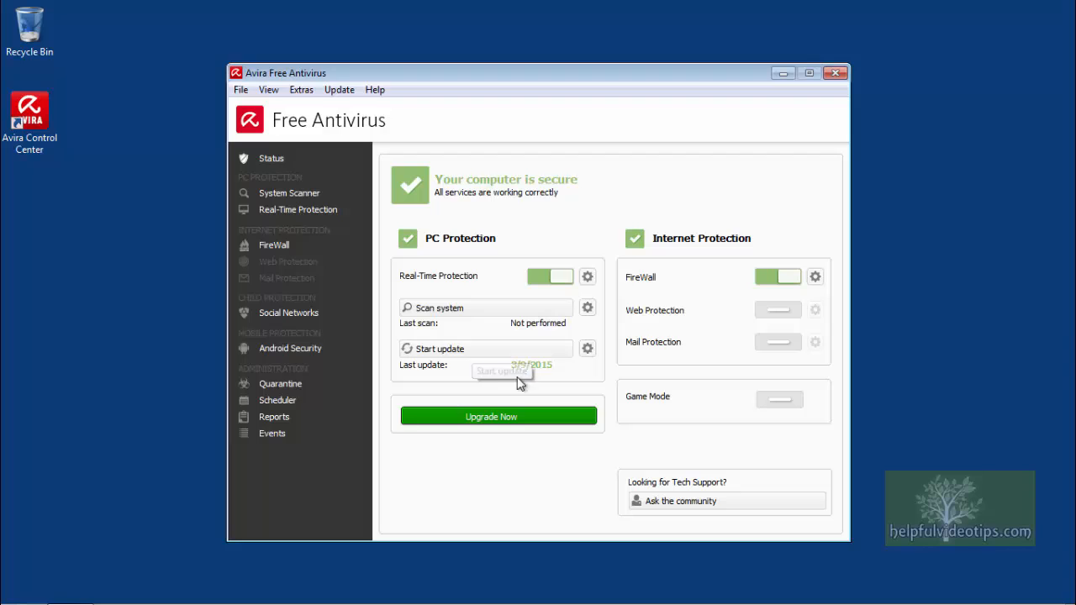
pyautogui.moveTo(498, 352)
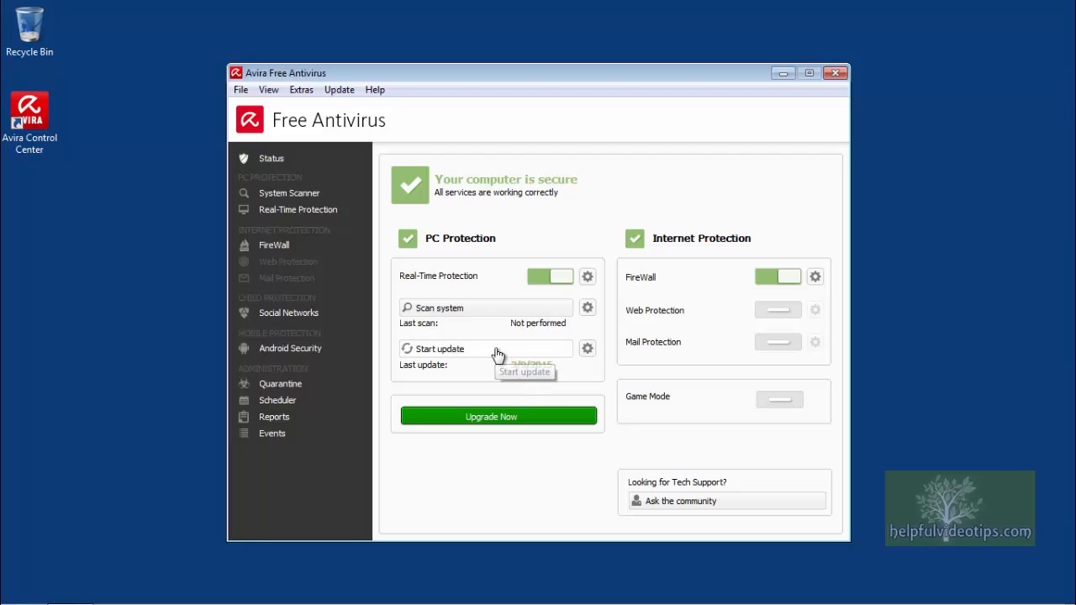
pyautogui.click(438, 348)
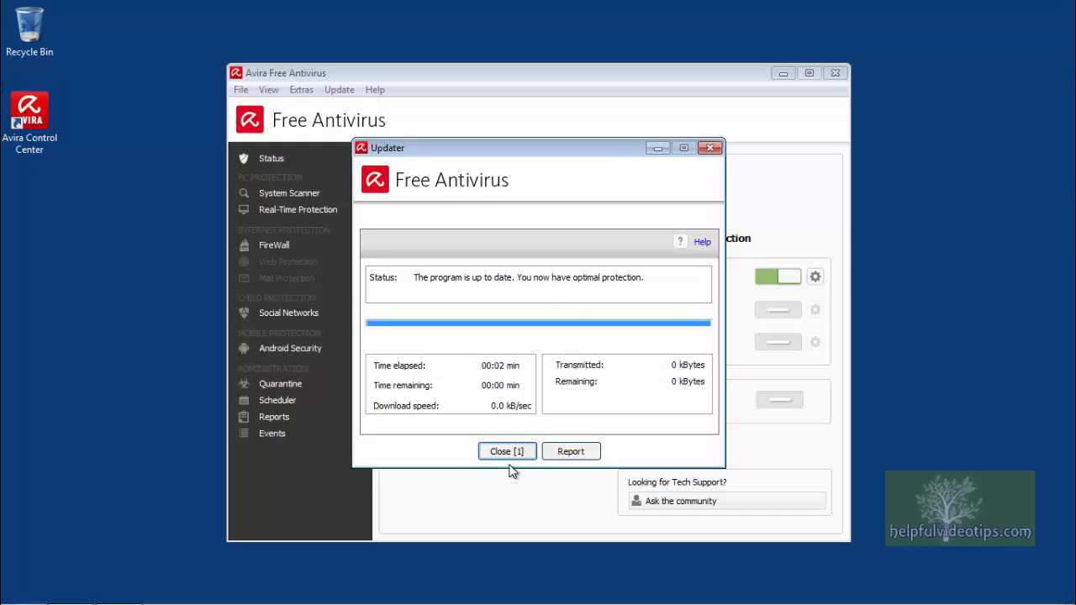
pyautogui.click(505, 450)
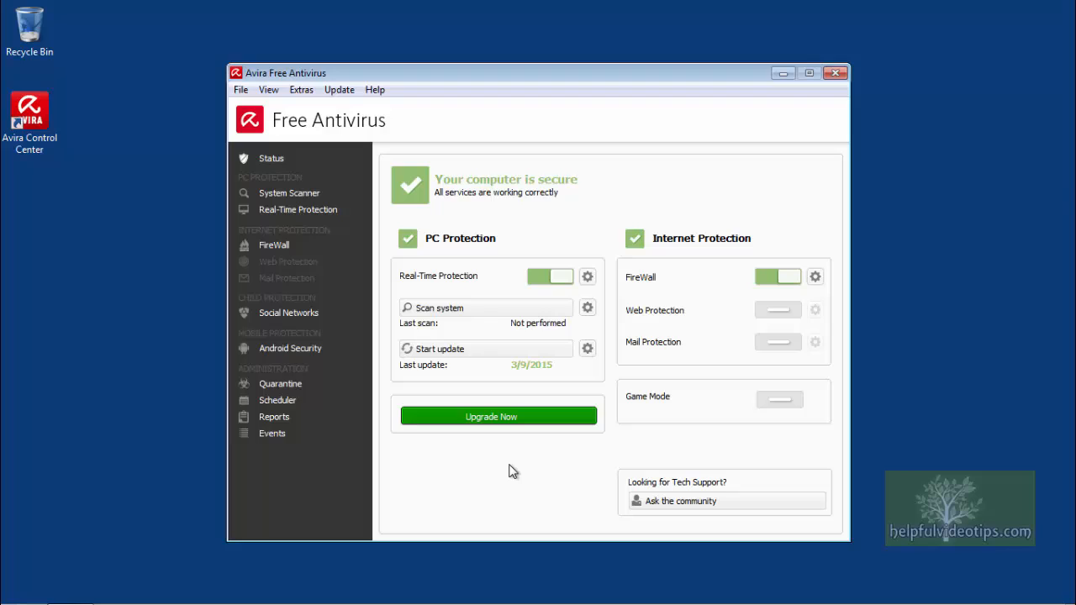
pyautogui.moveTo(544, 338)
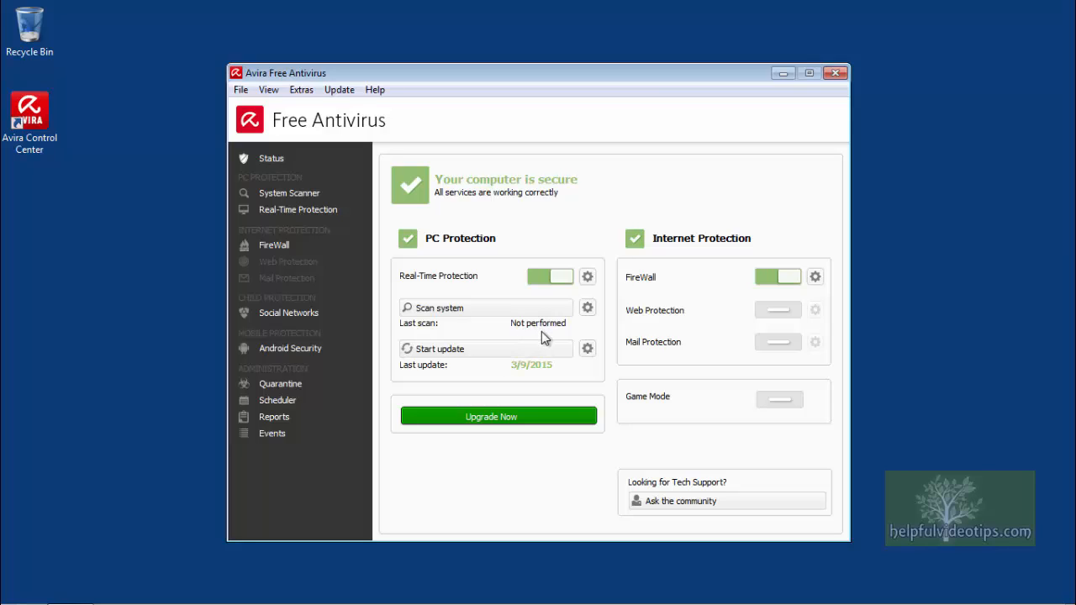
pyautogui.moveTo(481, 314)
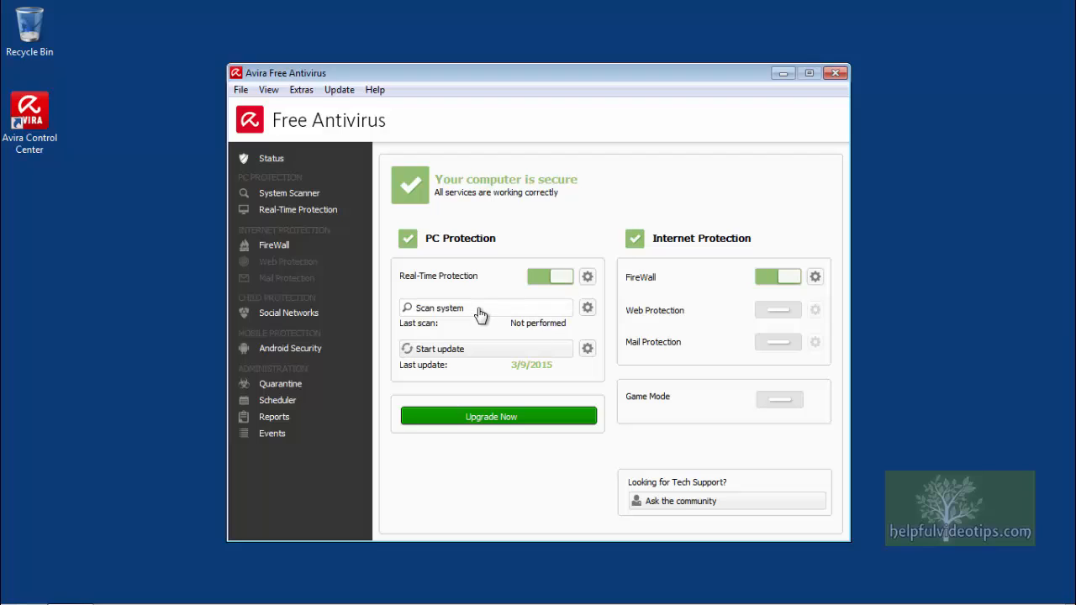
pyautogui.moveTo(479, 314)
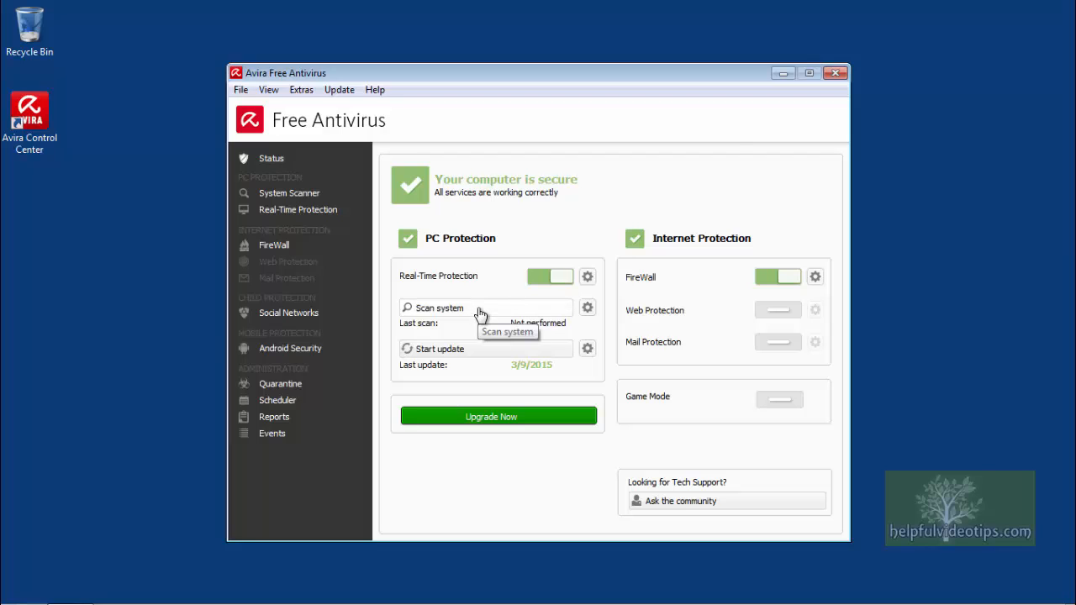
# Run the full system scan and quarantine the four detected EICAR test files
pyautogui.click(439, 307)
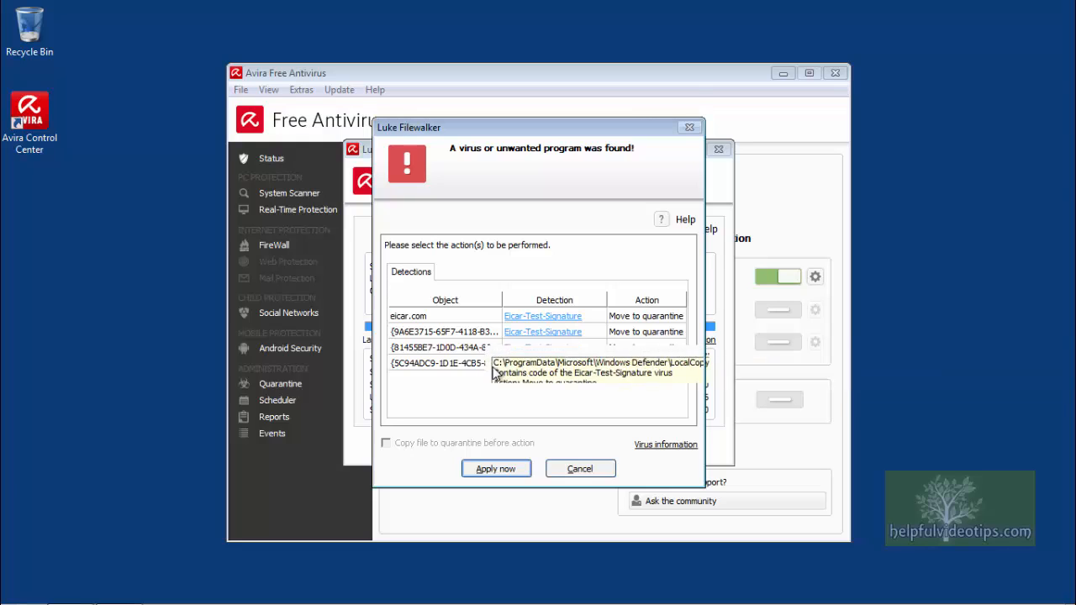
pyautogui.moveTo(524, 405)
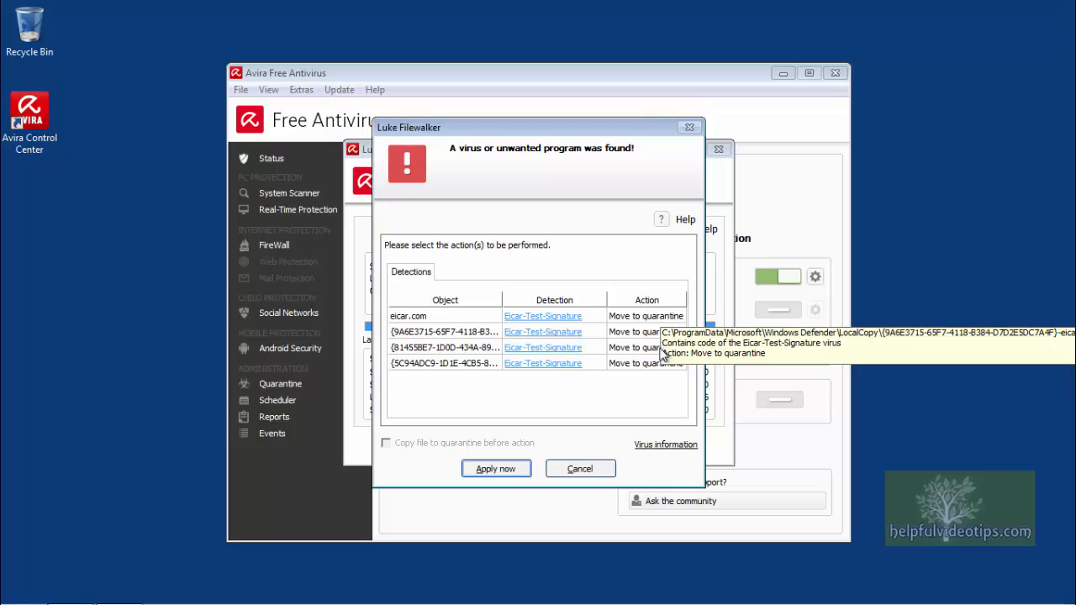
pyautogui.moveTo(592, 396)
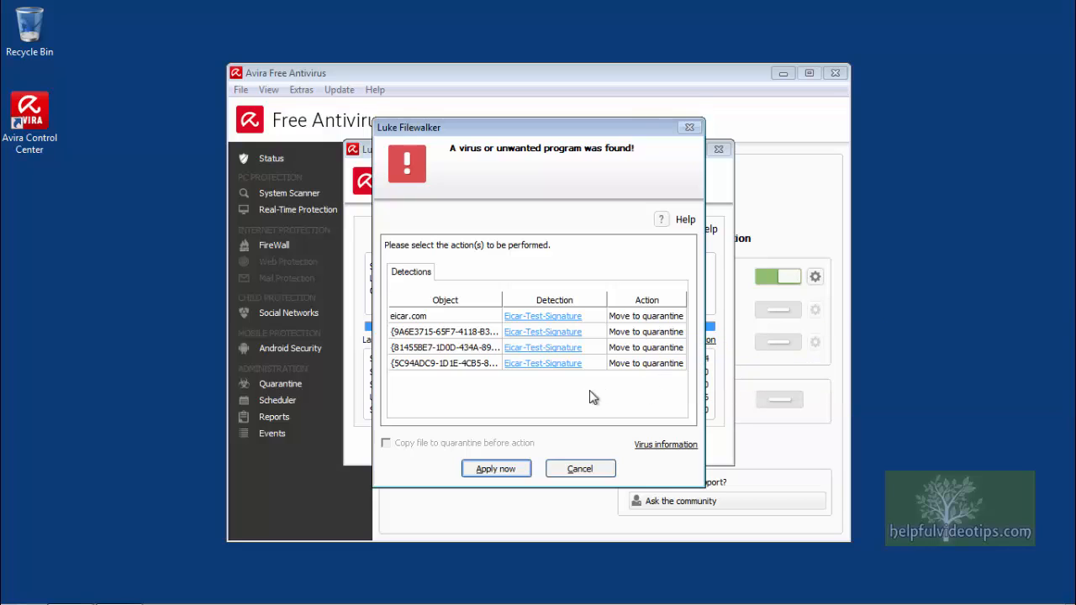
pyautogui.click(494, 467)
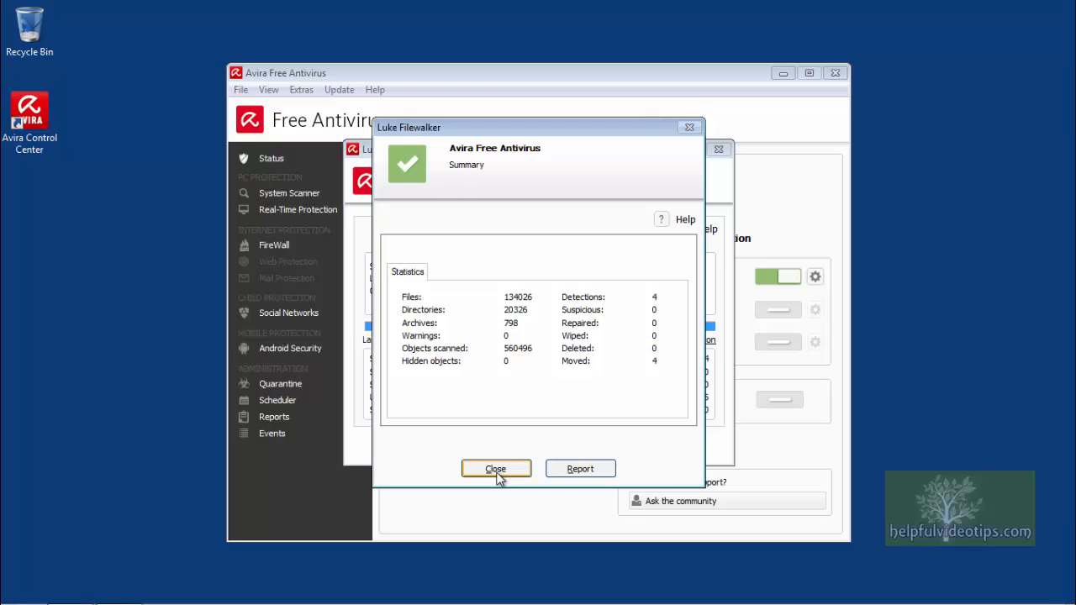
pyautogui.click(494, 467)
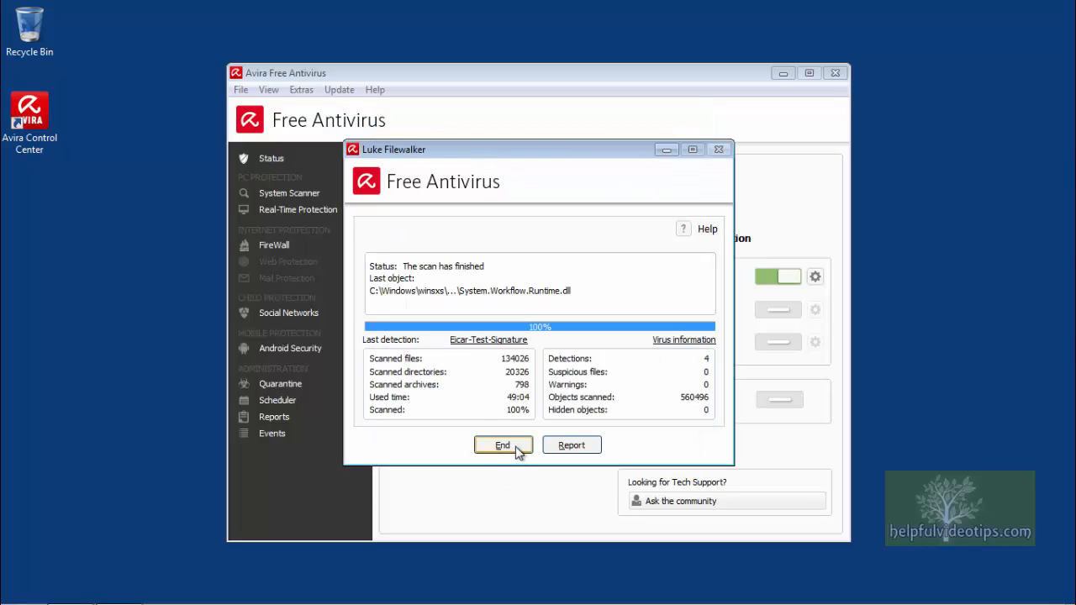
pyautogui.click(501, 444)
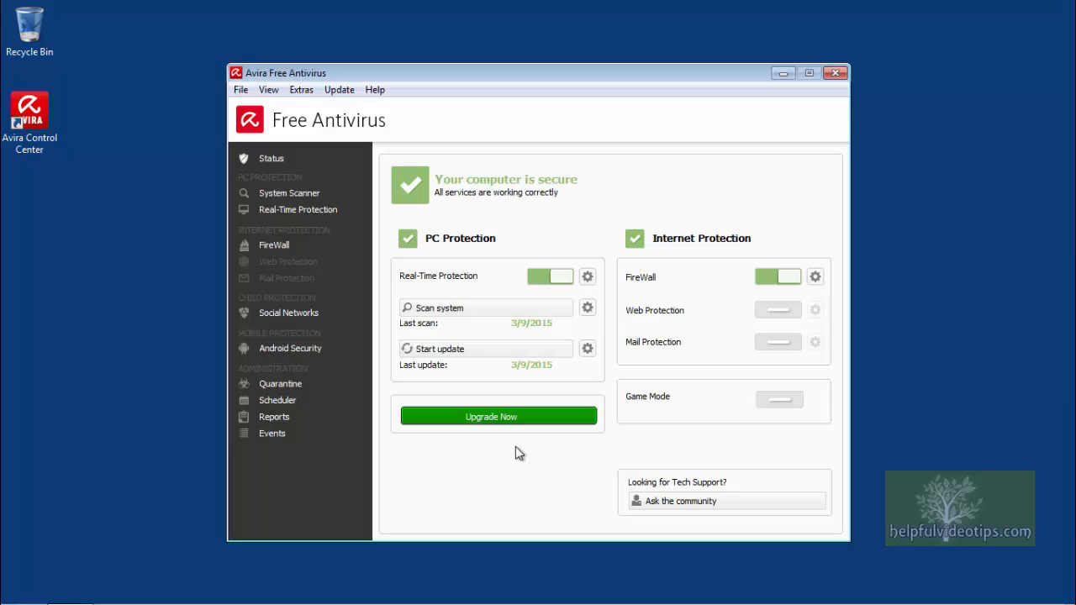
pyautogui.moveTo(296, 173)
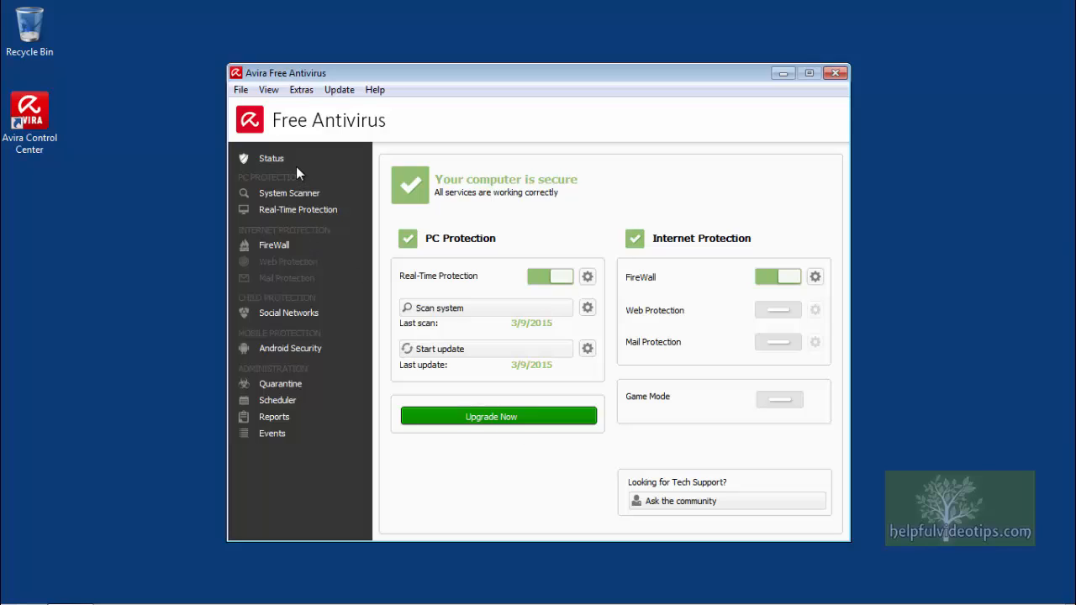
pyautogui.moveTo(296, 168)
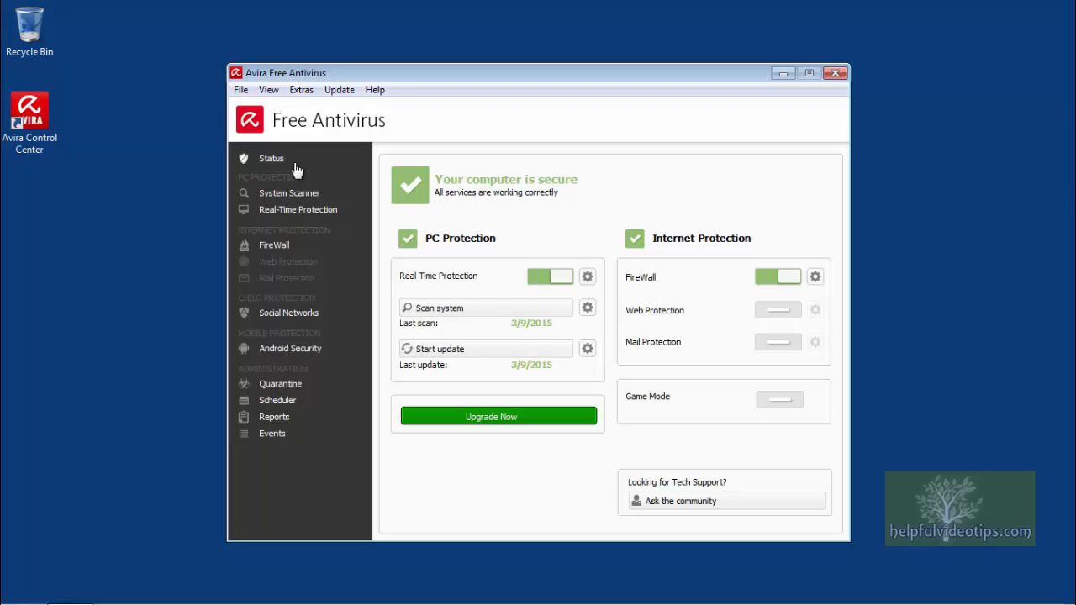
pyautogui.moveTo(280, 183)
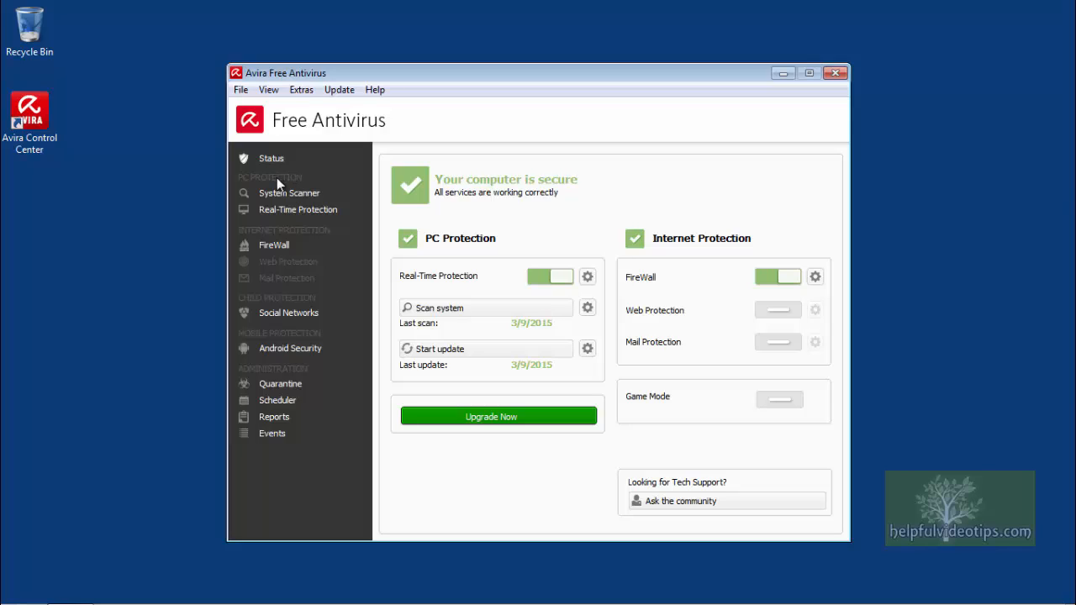
pyautogui.moveTo(289, 195)
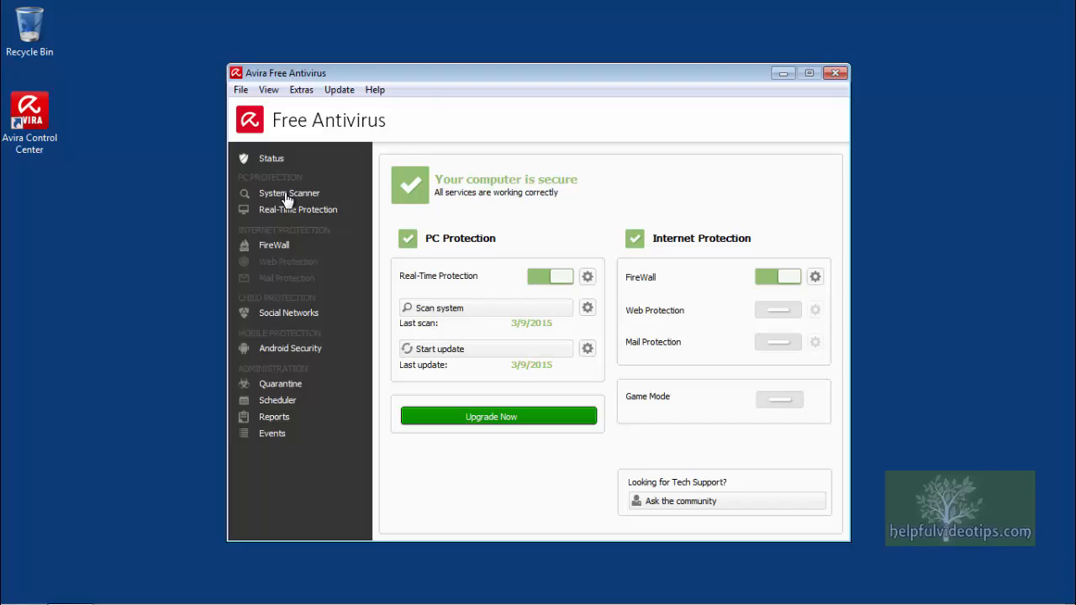
# Show the System Scanner page with its predefined scan profiles
pyautogui.click(289, 192)
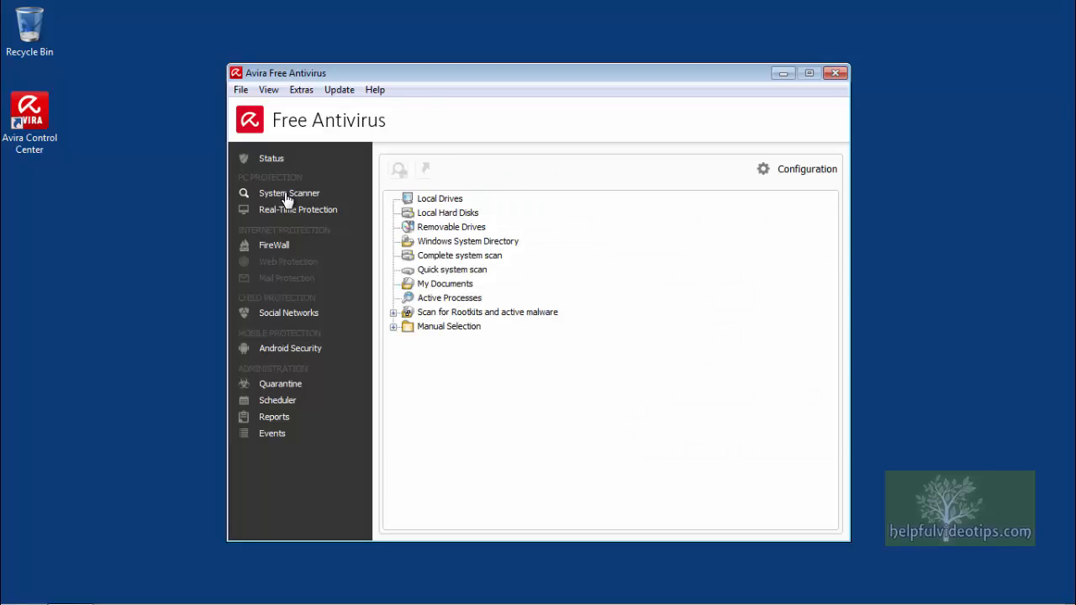
pyautogui.moveTo(407, 202)
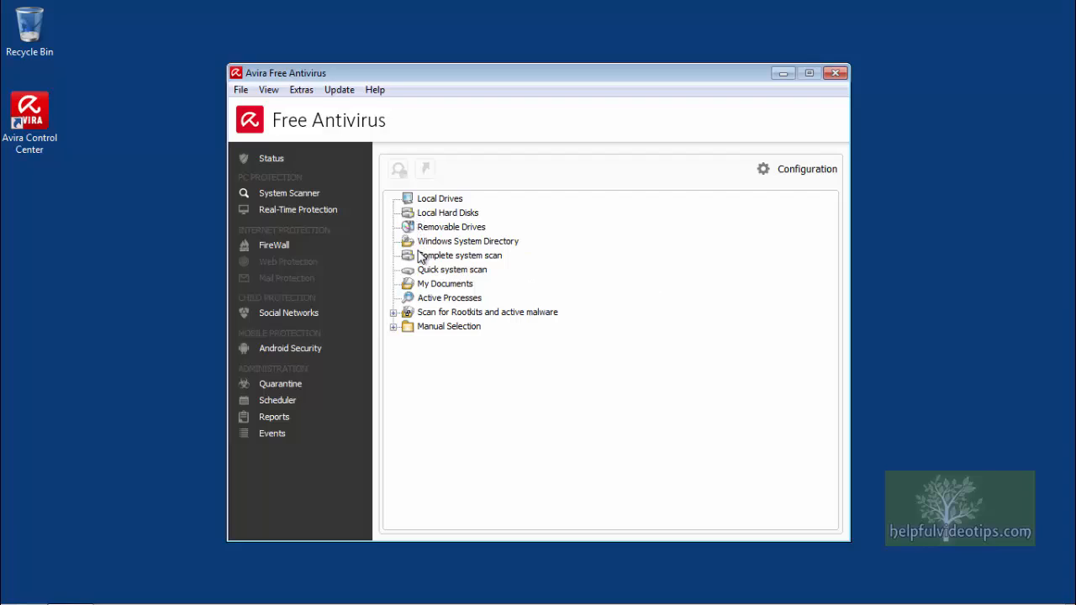
pyautogui.moveTo(413, 328)
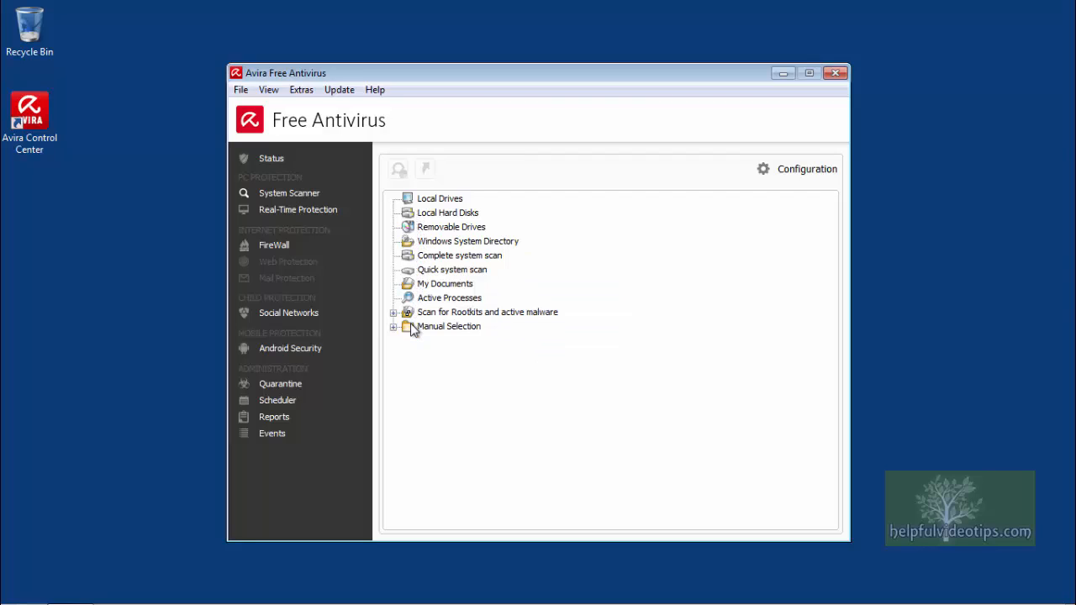
pyautogui.moveTo(461, 255)
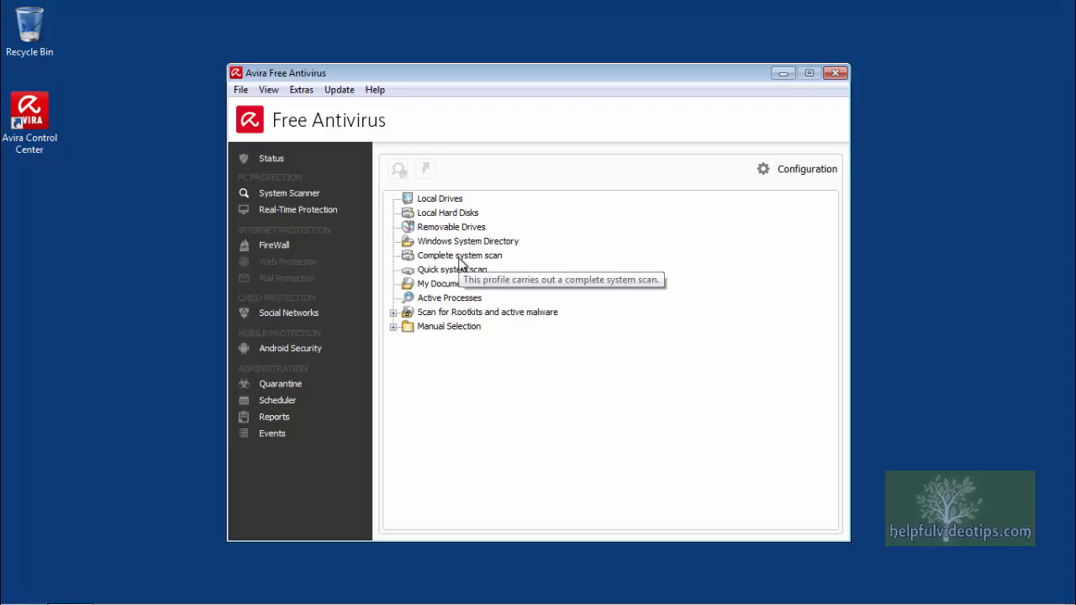
pyautogui.moveTo(460, 266)
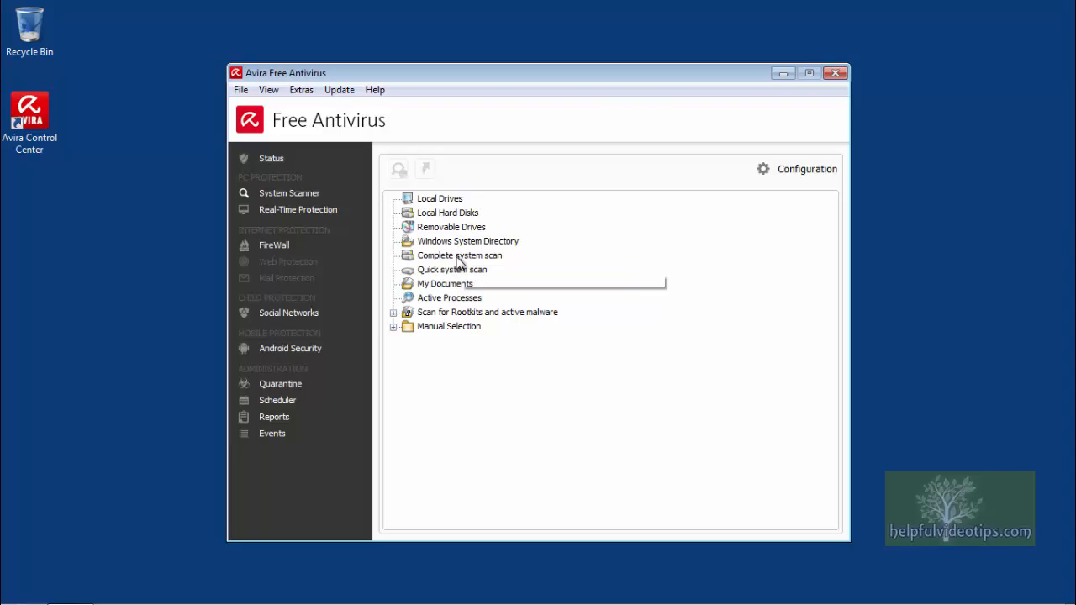
pyautogui.moveTo(289, 373)
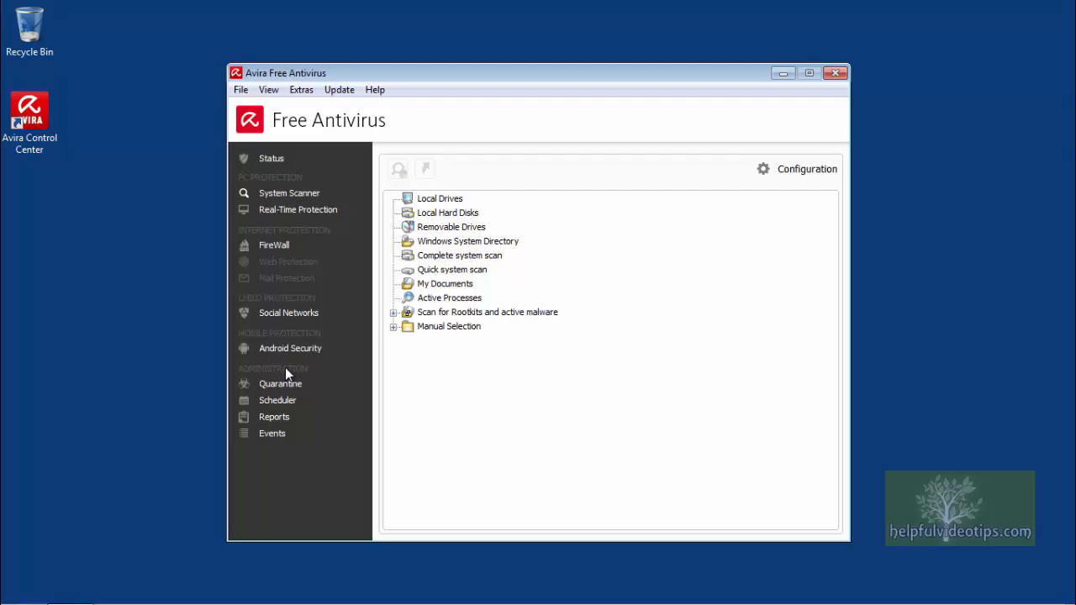
# In Quarantine, delete the first EICAR test file and confirm
pyautogui.click(279, 384)
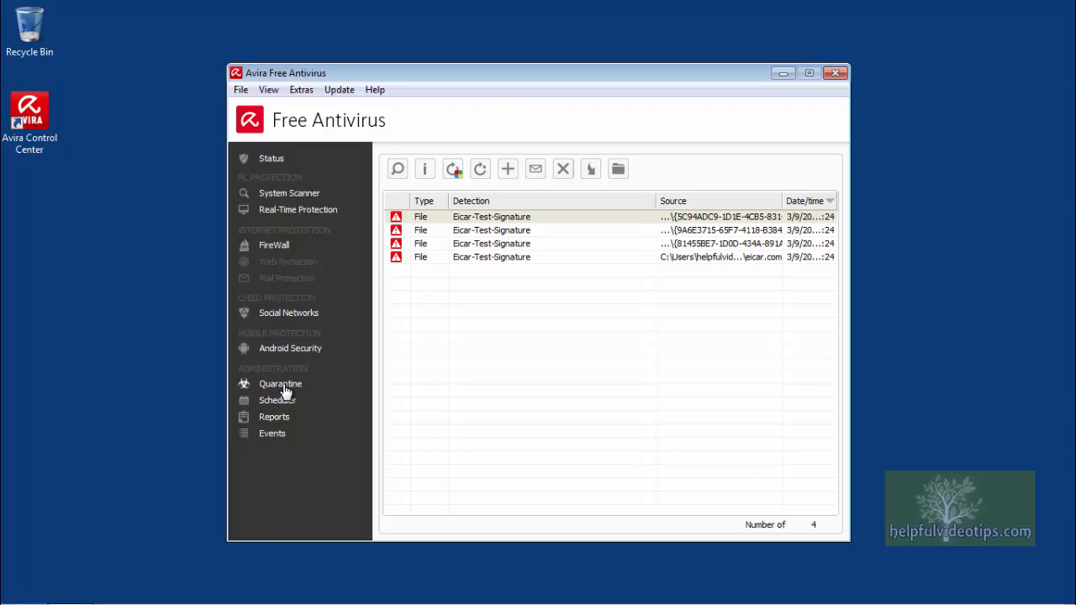
pyautogui.moveTo(444, 223)
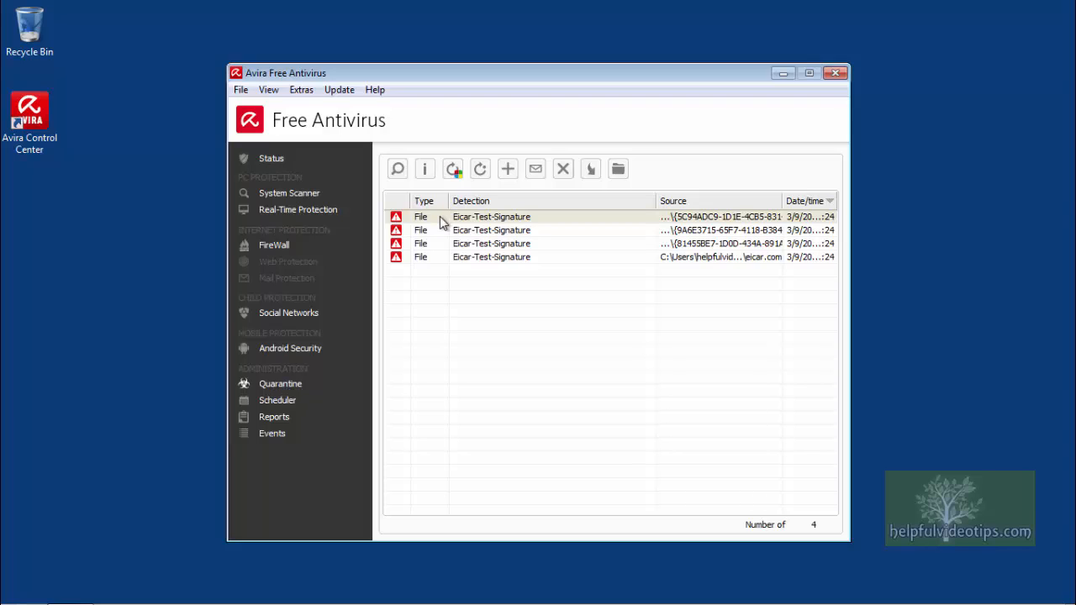
pyautogui.click(490, 217)
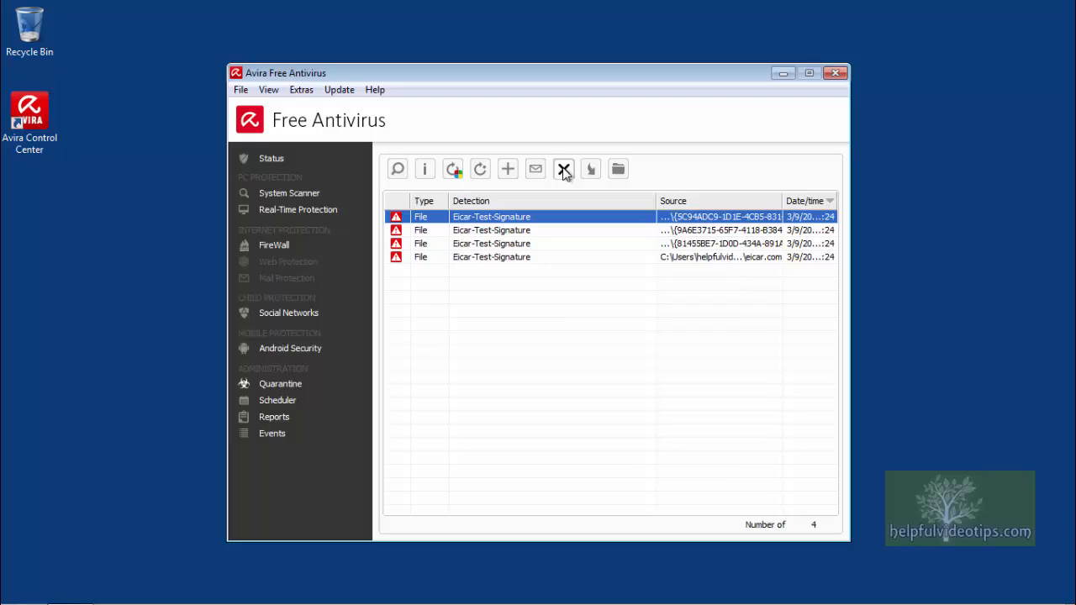
pyautogui.click(563, 168)
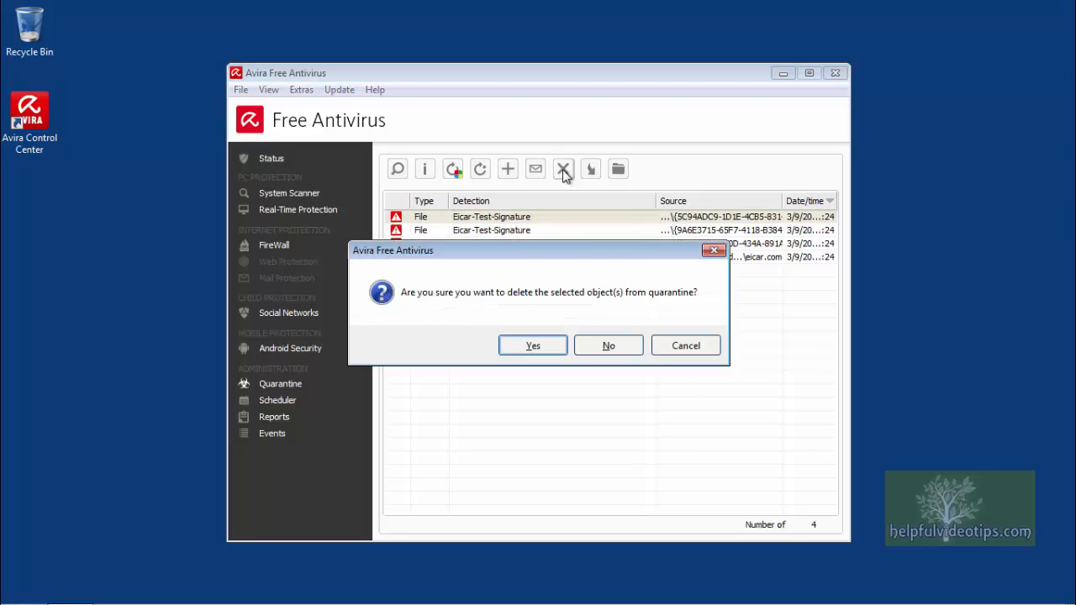
pyautogui.click(531, 346)
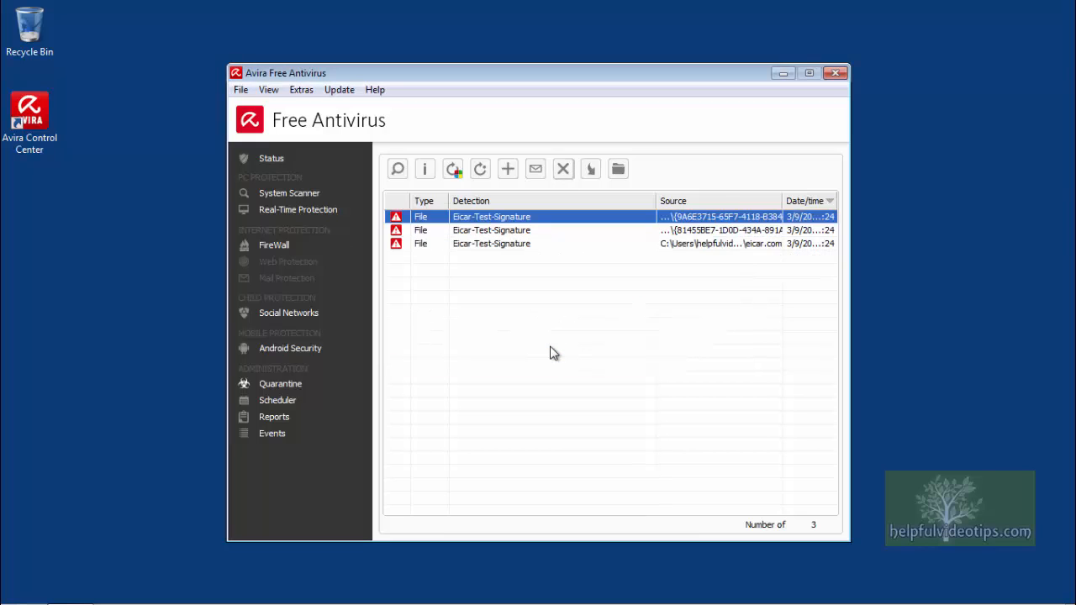
pyautogui.moveTo(541, 304)
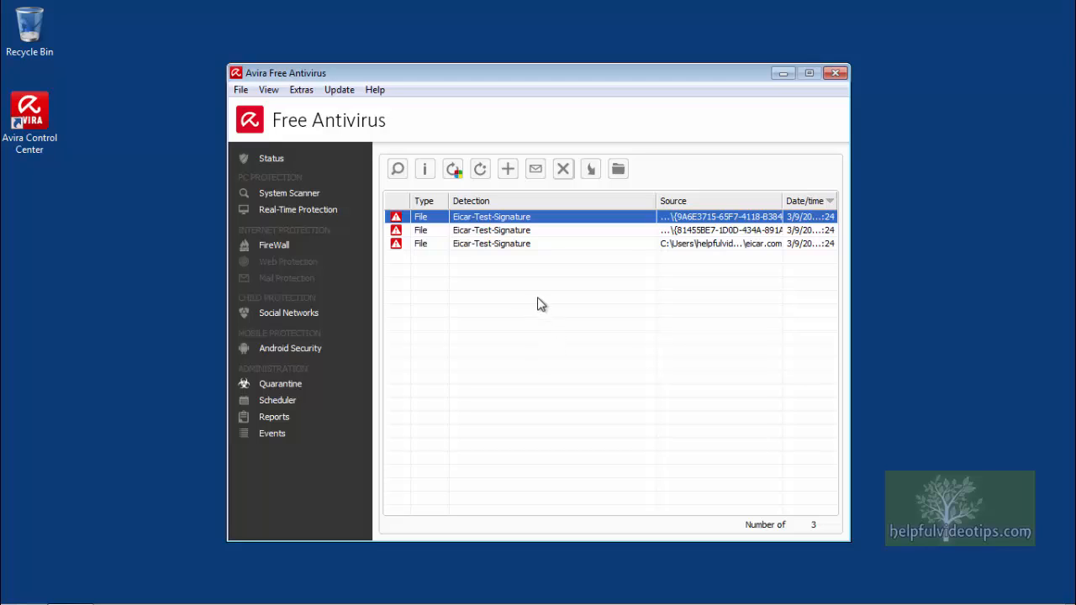
pyautogui.moveTo(479, 222)
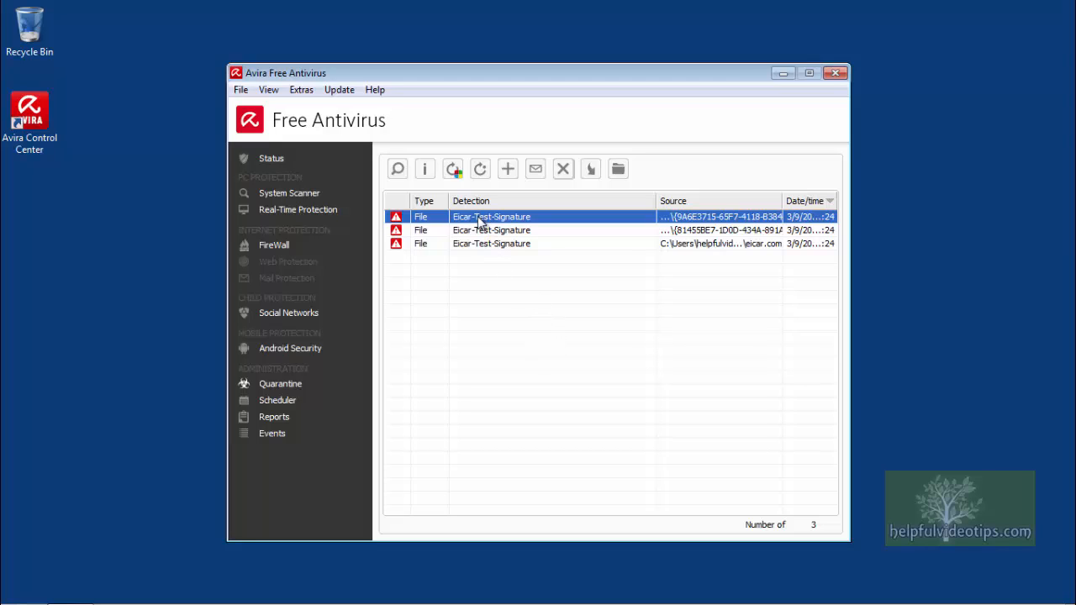
# Shift-select the remaining three test files and delete them, leaving quarantine empty
pyautogui.press('shift')
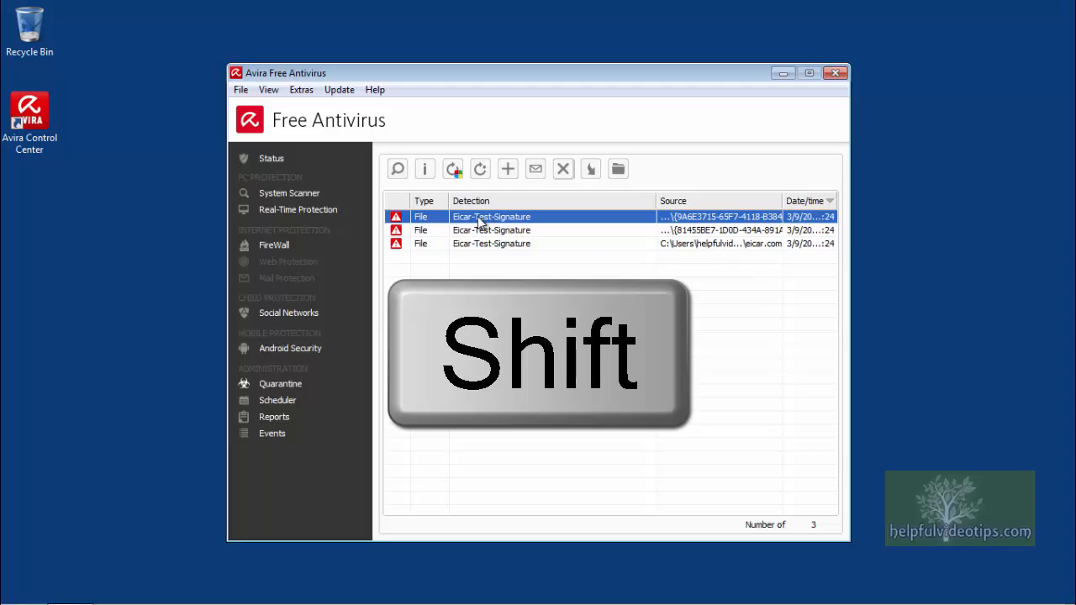
pyautogui.click(491, 242)
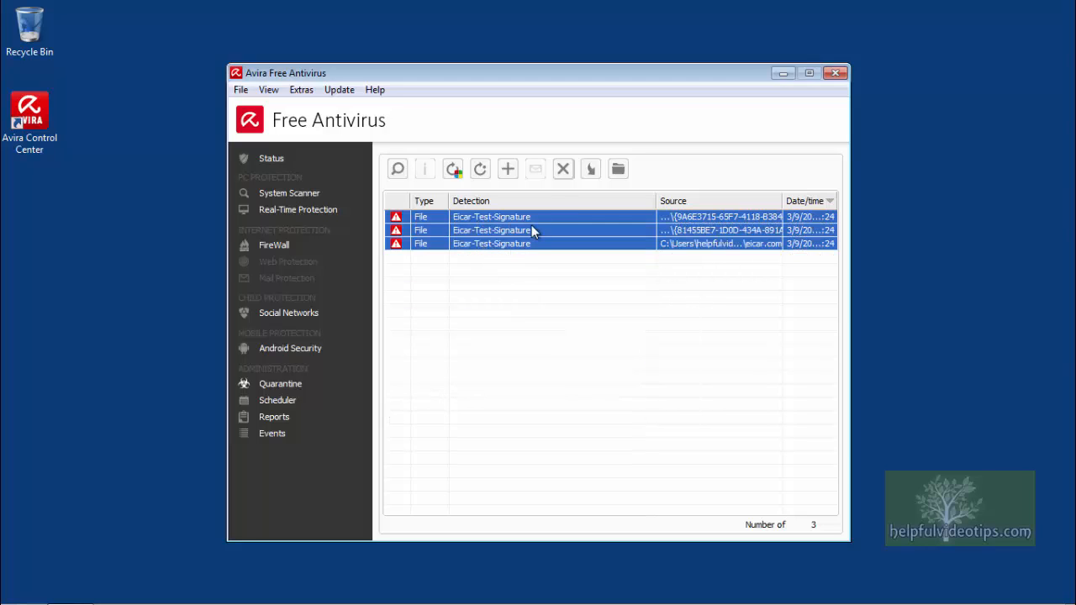
pyautogui.click(562, 168)
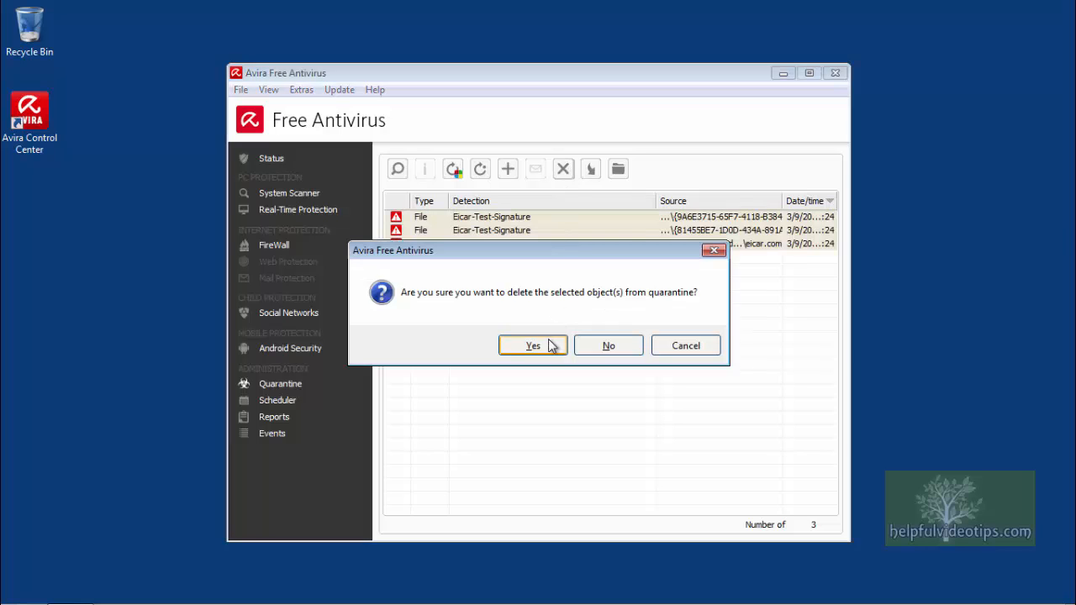
pyautogui.click(531, 346)
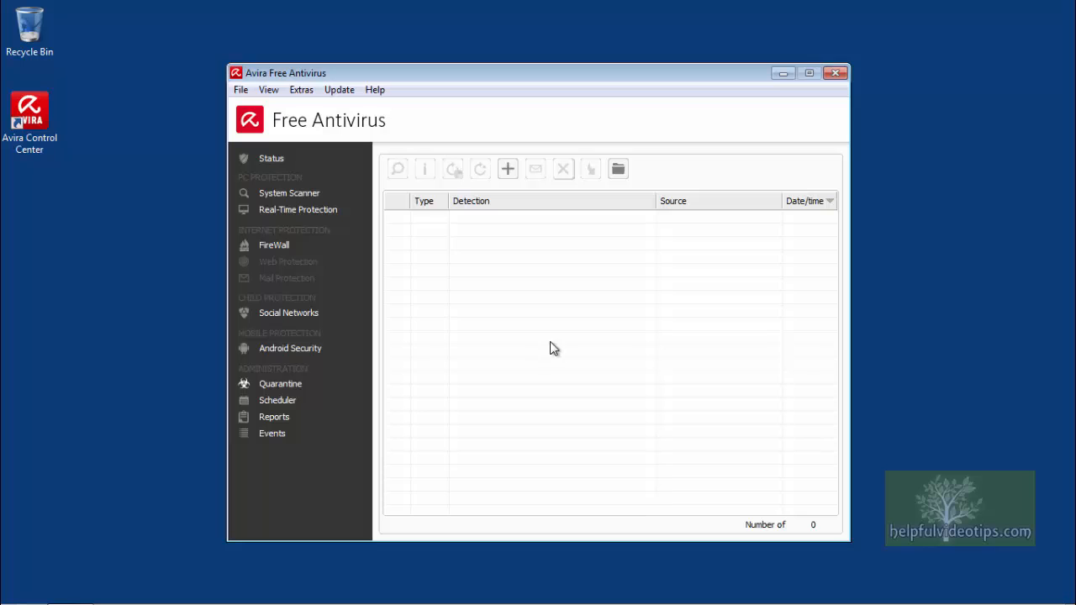
# Leave Avira via the Help menu and subscribe to the helpfulvideotips YouTube channel
pyautogui.click(375, 89)
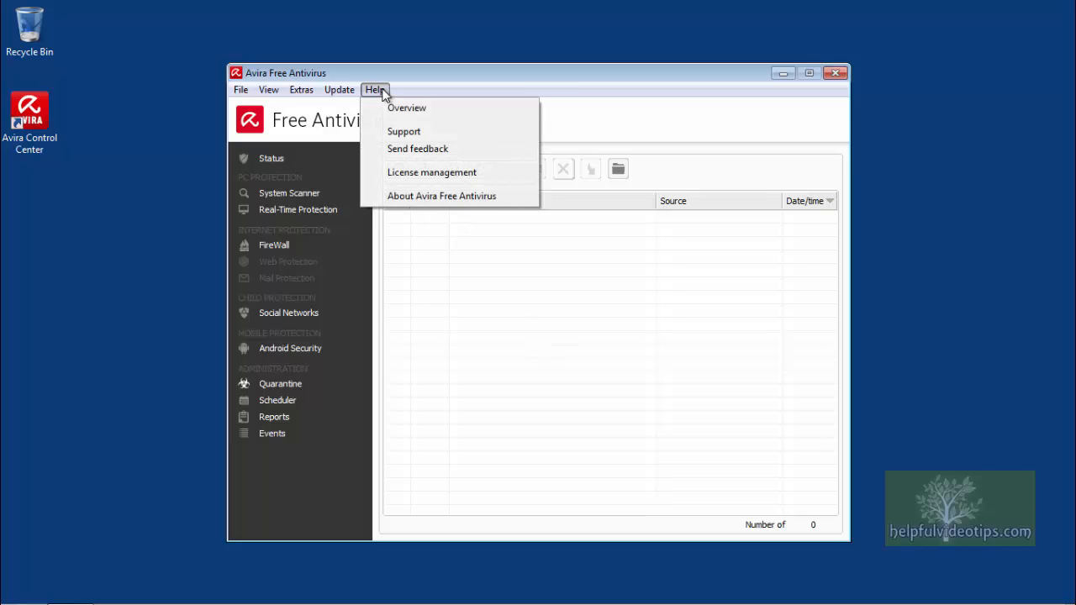
pyautogui.moveTo(444, 107)
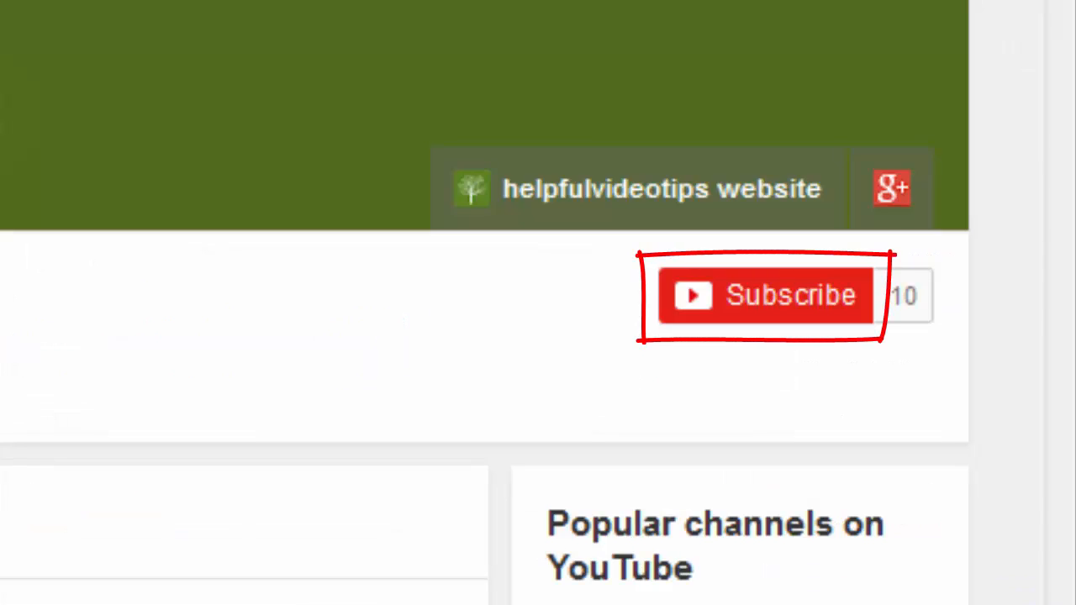
pyautogui.click(765, 295)
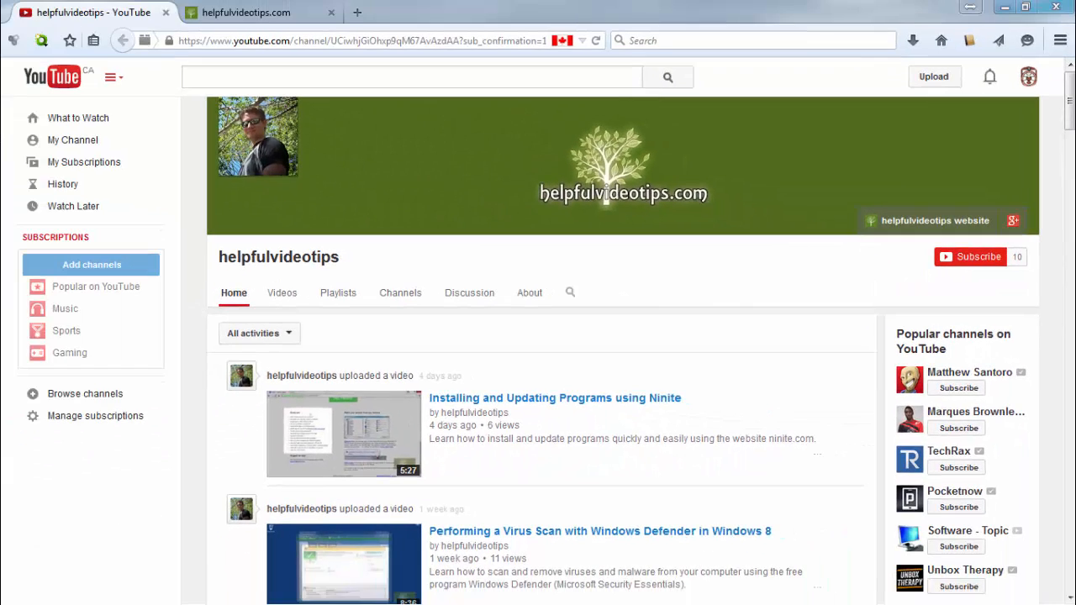